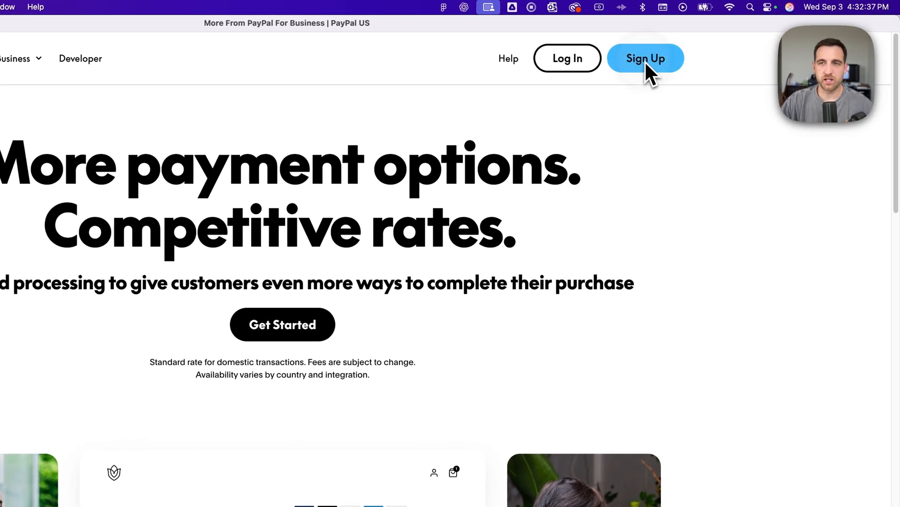
# Start PayPal sign-up to reach the Personal or Business account choice
pyautogui.click(646, 58)
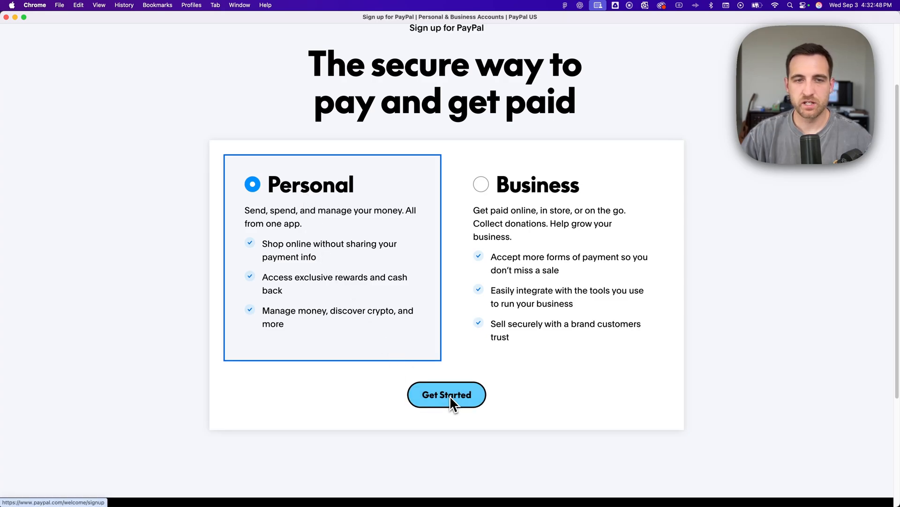
# Start a Personal account, enter the email address, and get past the phone number step
pyautogui.click(446, 395)
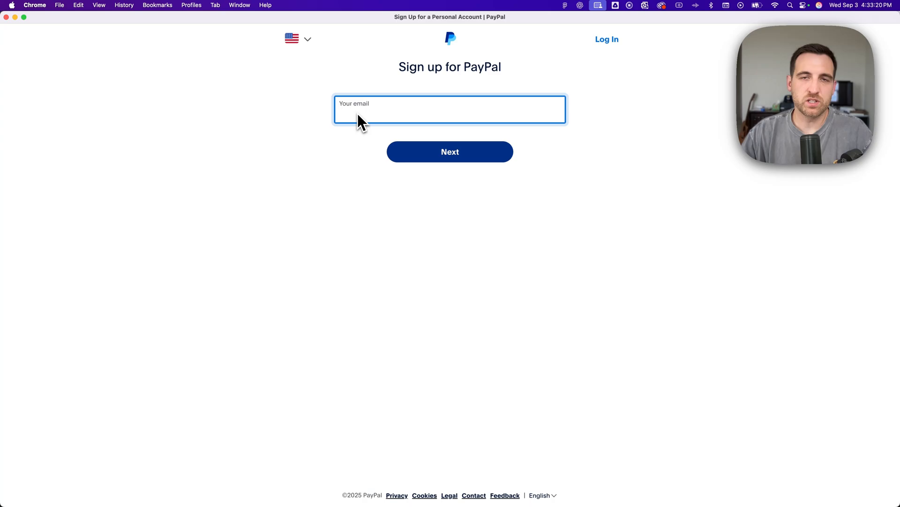
pyautogui.click(450, 151)
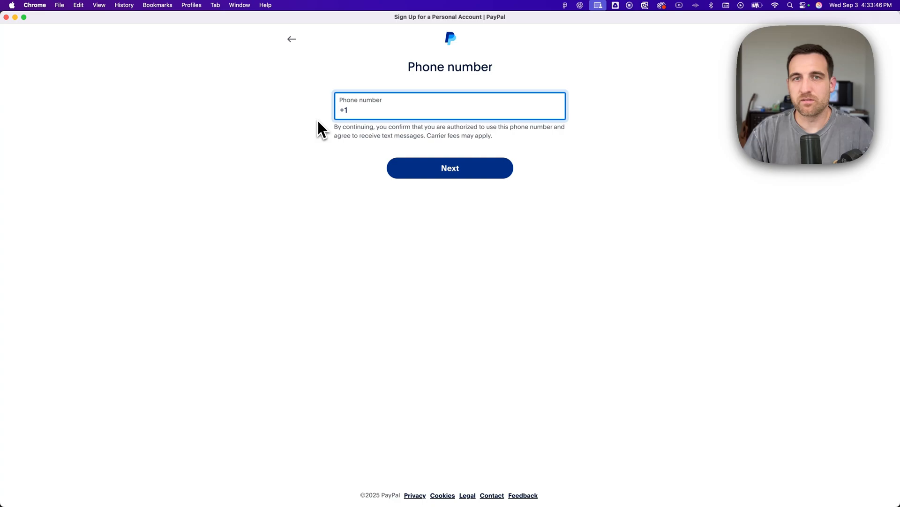
pyautogui.click(450, 168)
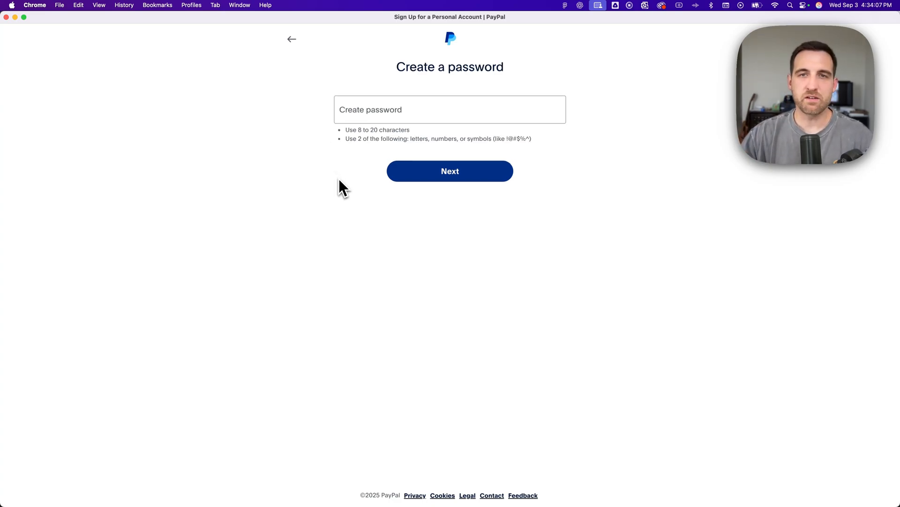
pyautogui.moveTo(308, 149)
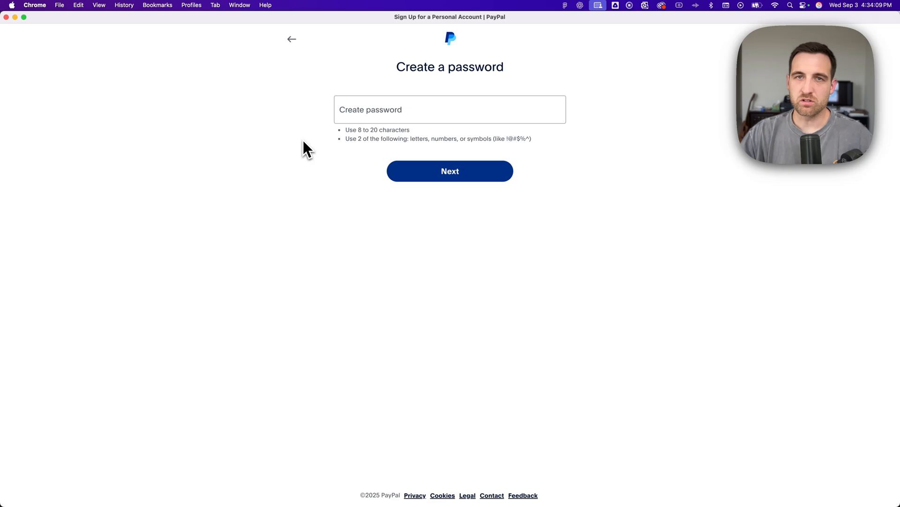
pyautogui.moveTo(333, 143)
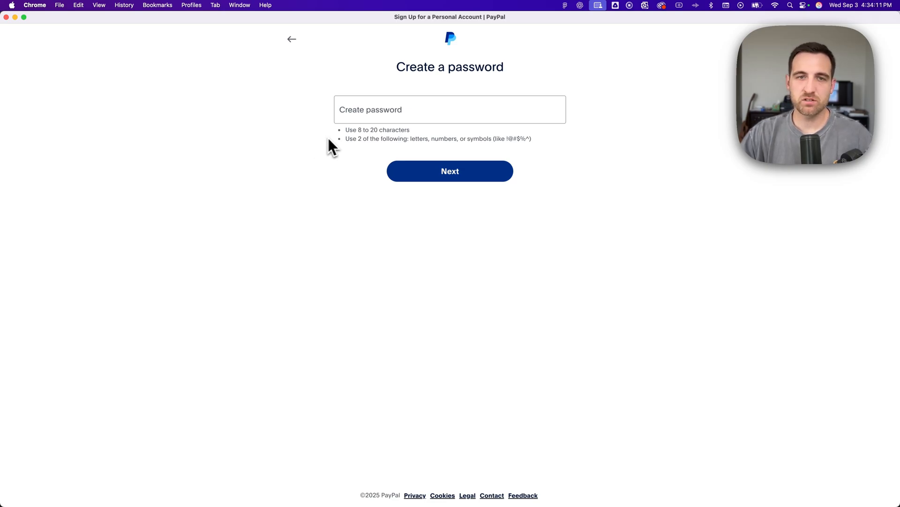
pyautogui.moveTo(348, 150)
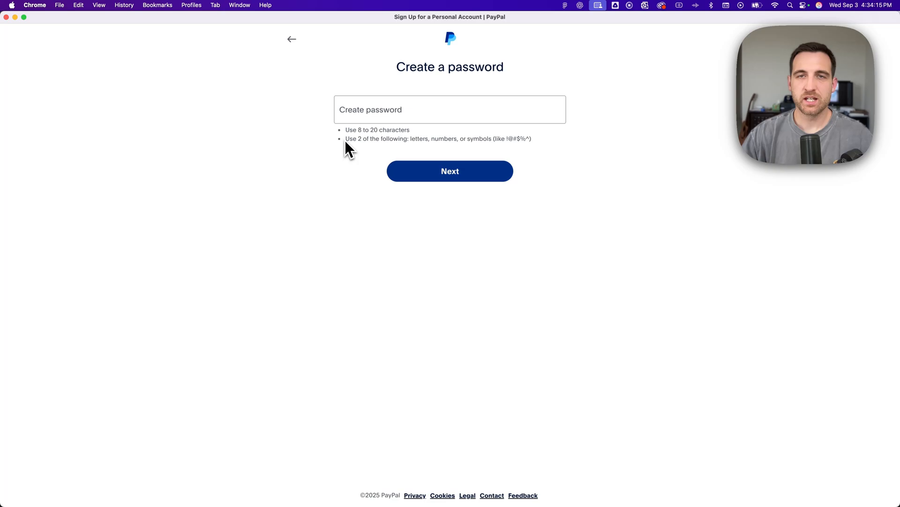
# Create a password meeting the listed rules and continue to personal info
pyautogui.click(450, 170)
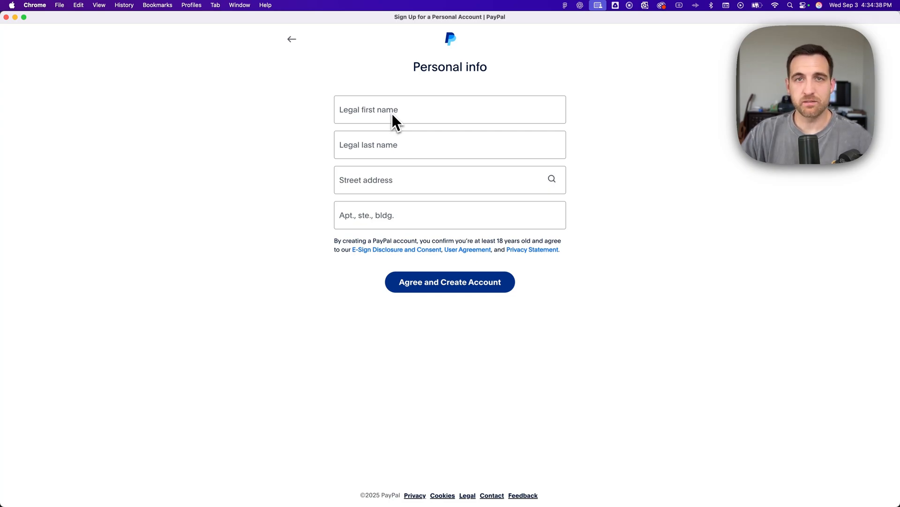
# Enter legal name and address, then agree and create the account
pyautogui.click(449, 282)
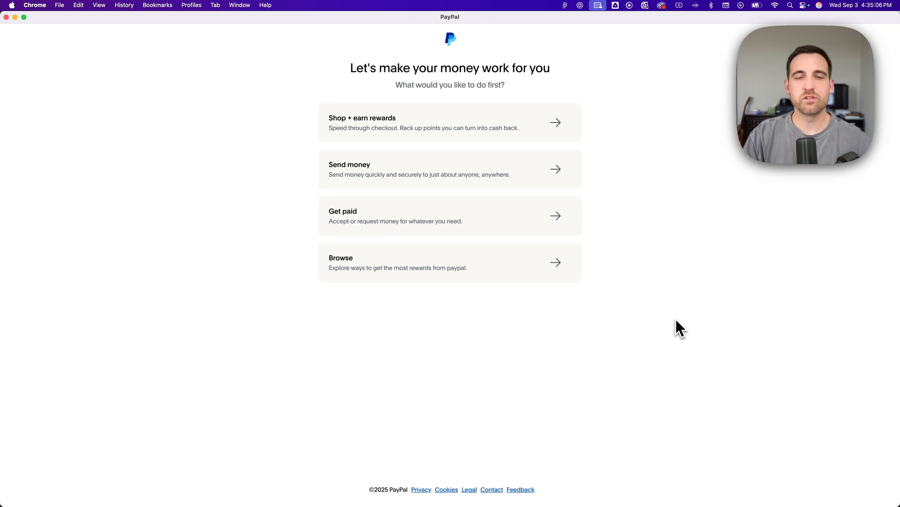
pyautogui.moveTo(488, 122)
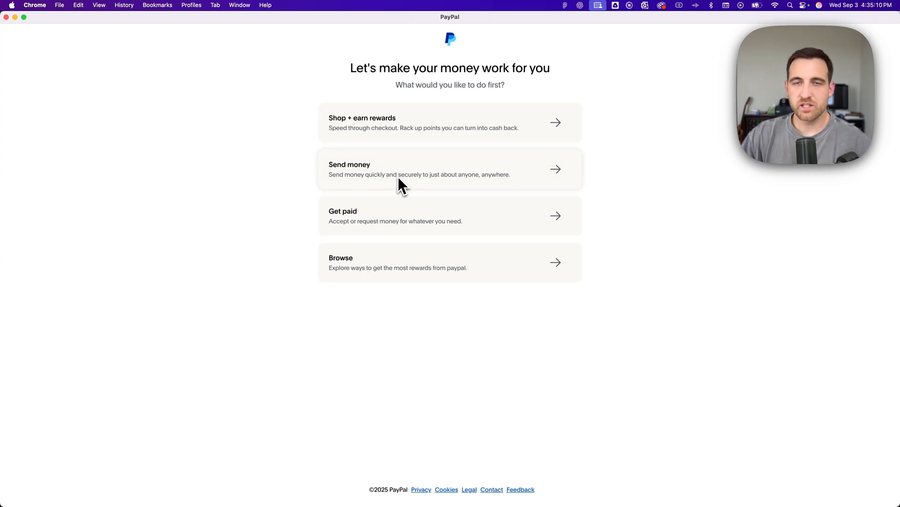
pyautogui.moveTo(418, 212)
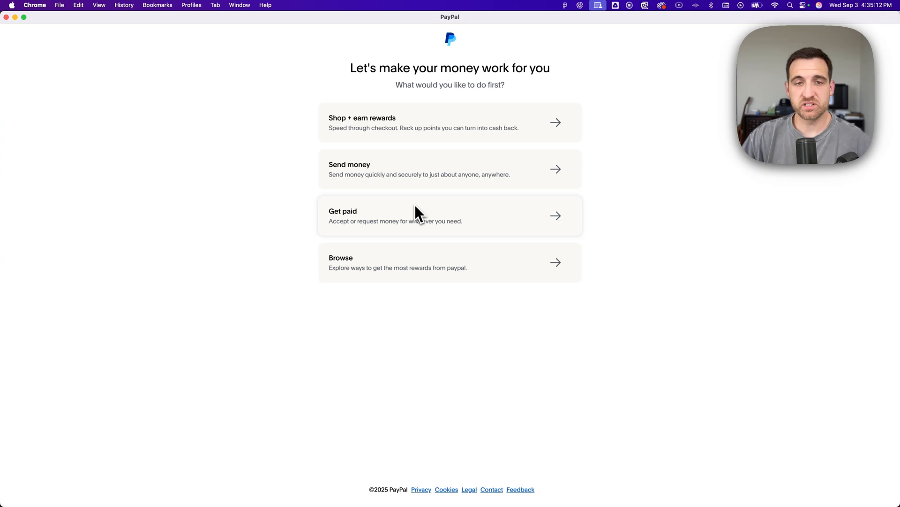
pyautogui.moveTo(429, 281)
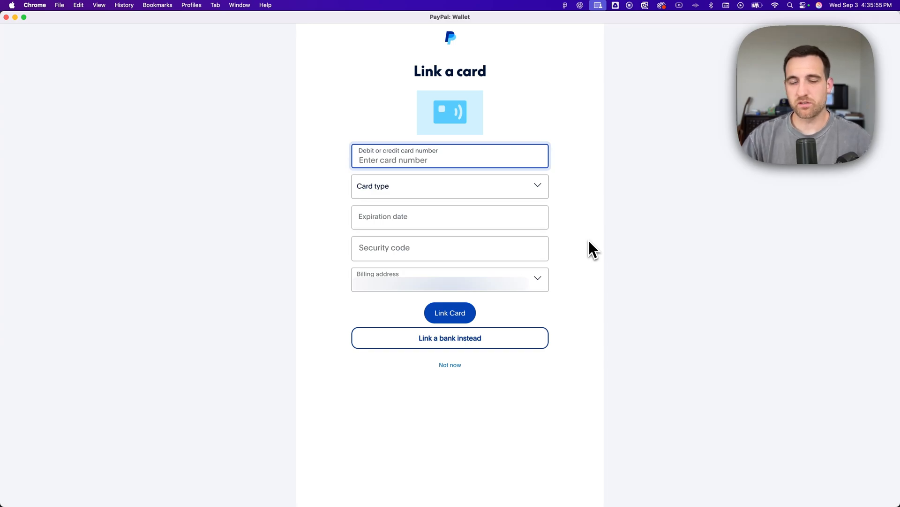
pyautogui.moveTo(504, 395)
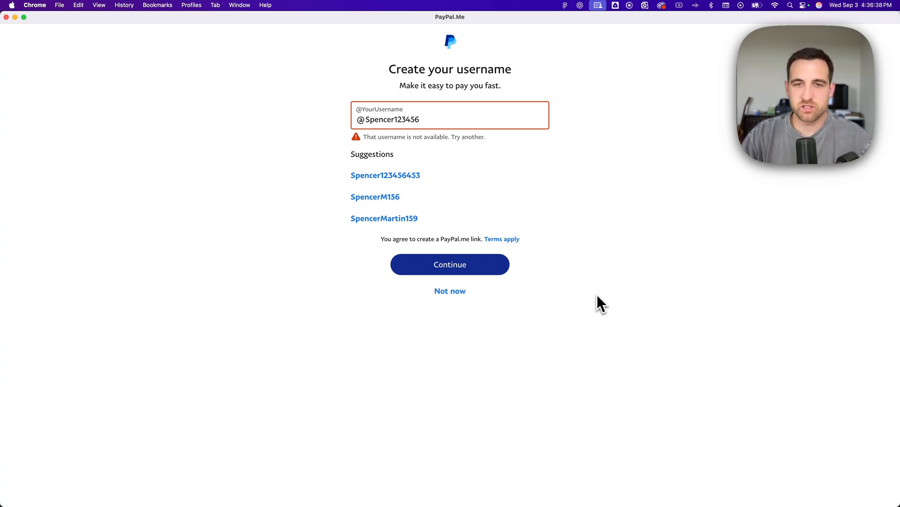
pyautogui.moveTo(485, 255)
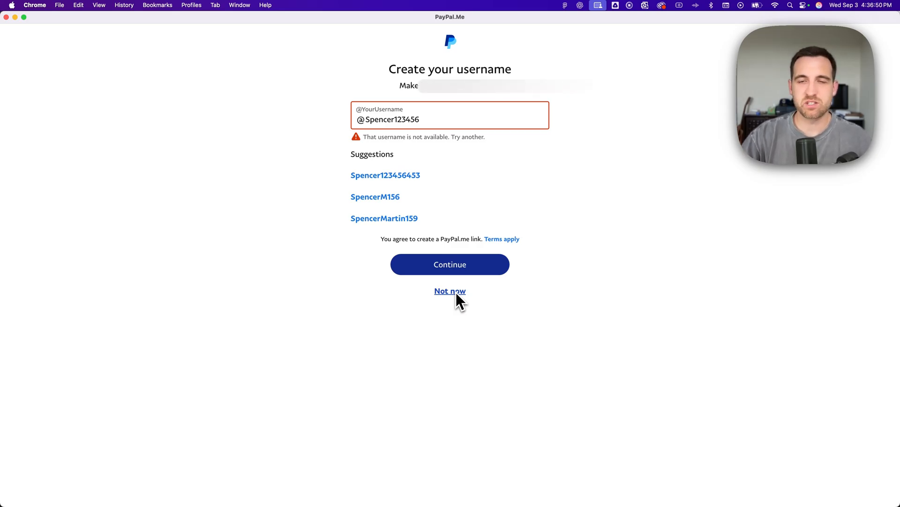
# Decline creating a username to reach the email verification code screen
pyautogui.click(450, 291)
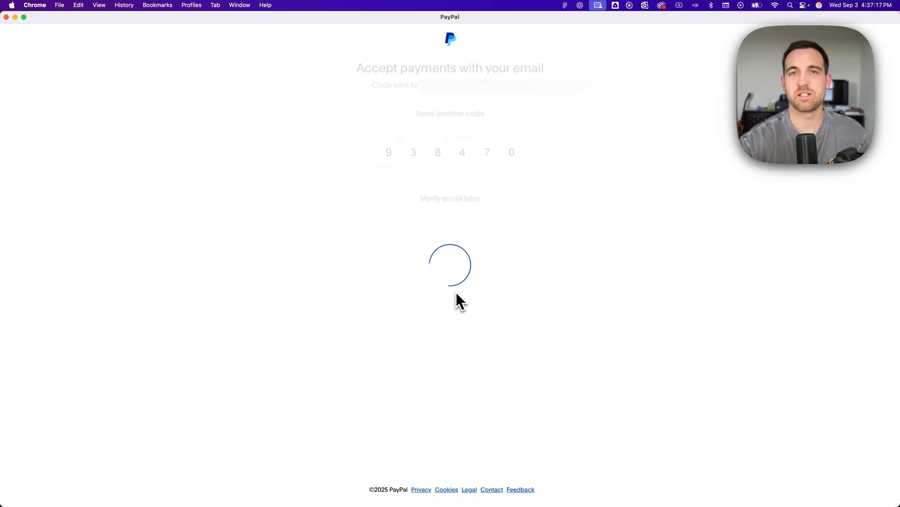